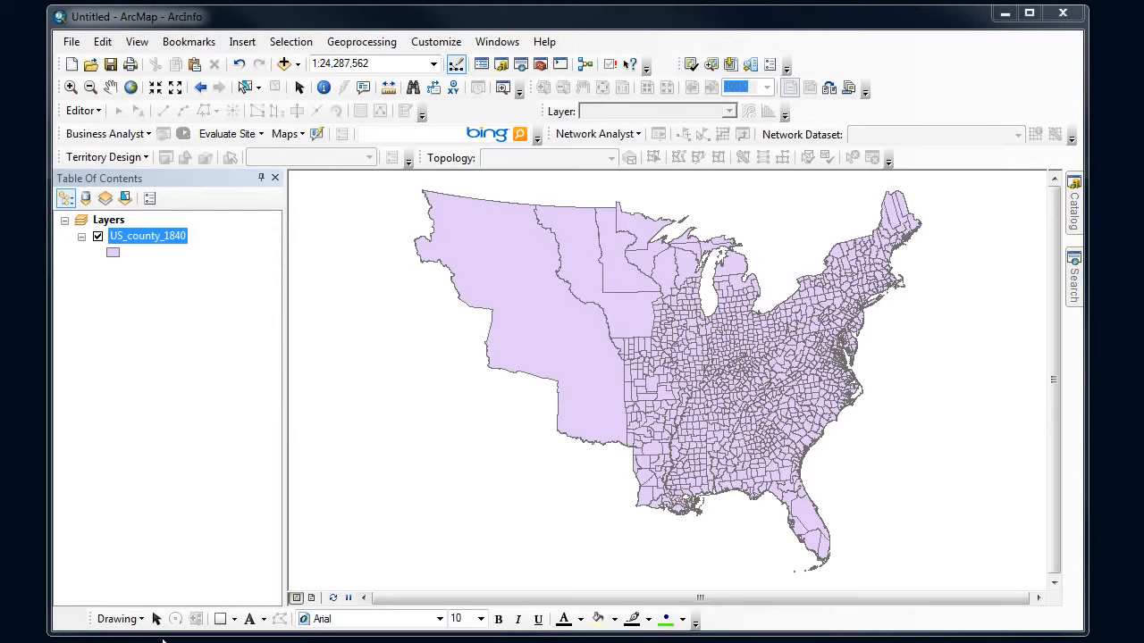
mouse_move(296, 597)
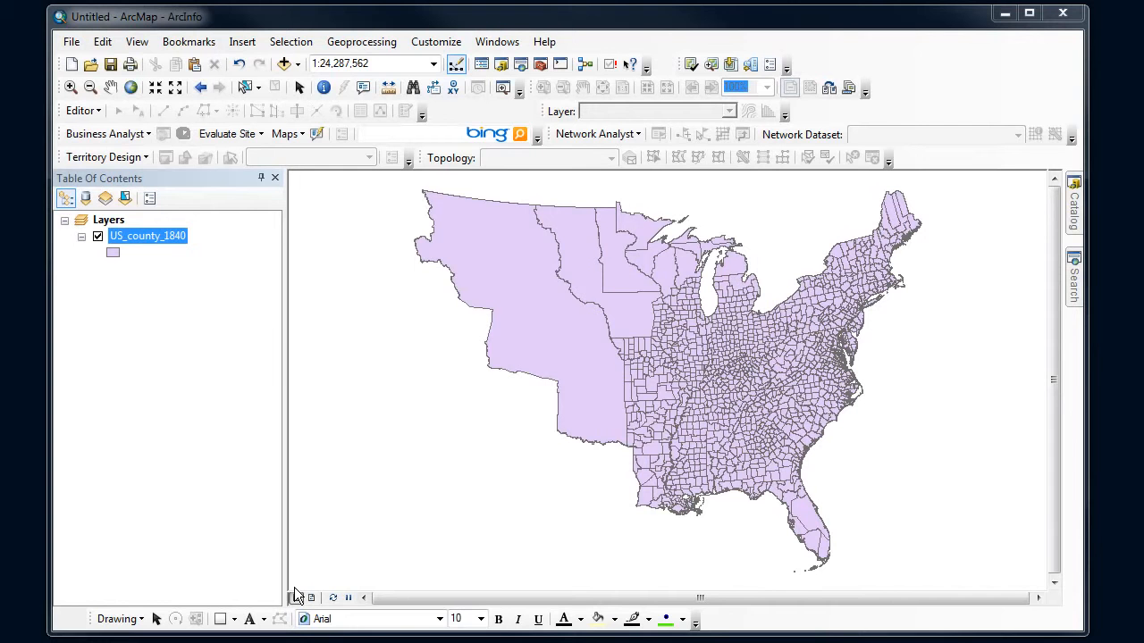
mouse_move(397, 325)
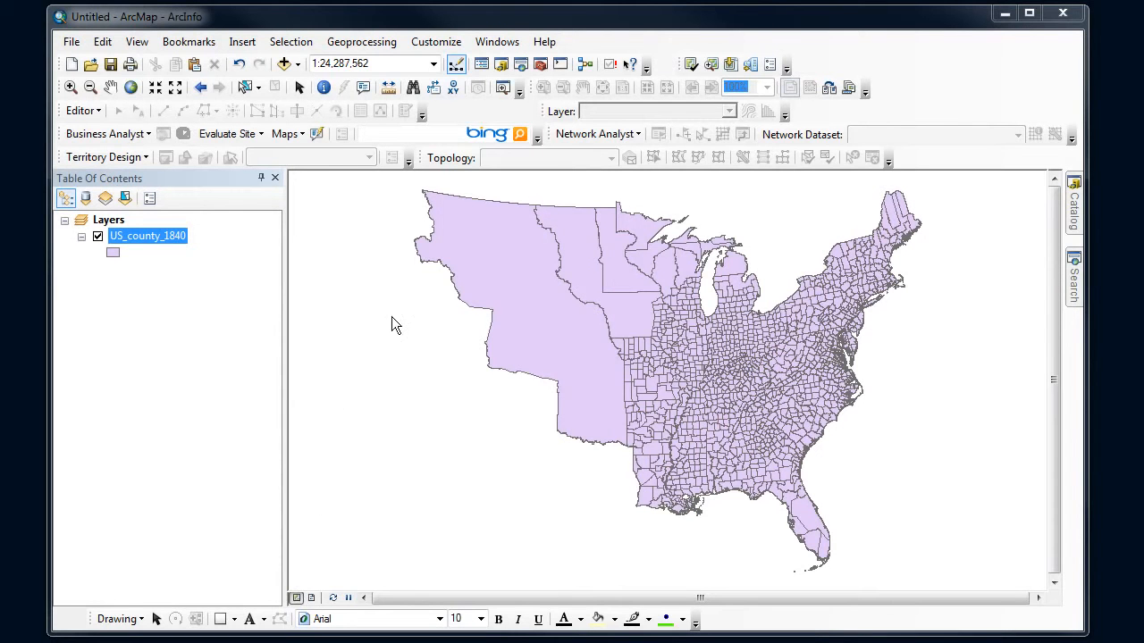
mouse_move(608, 289)
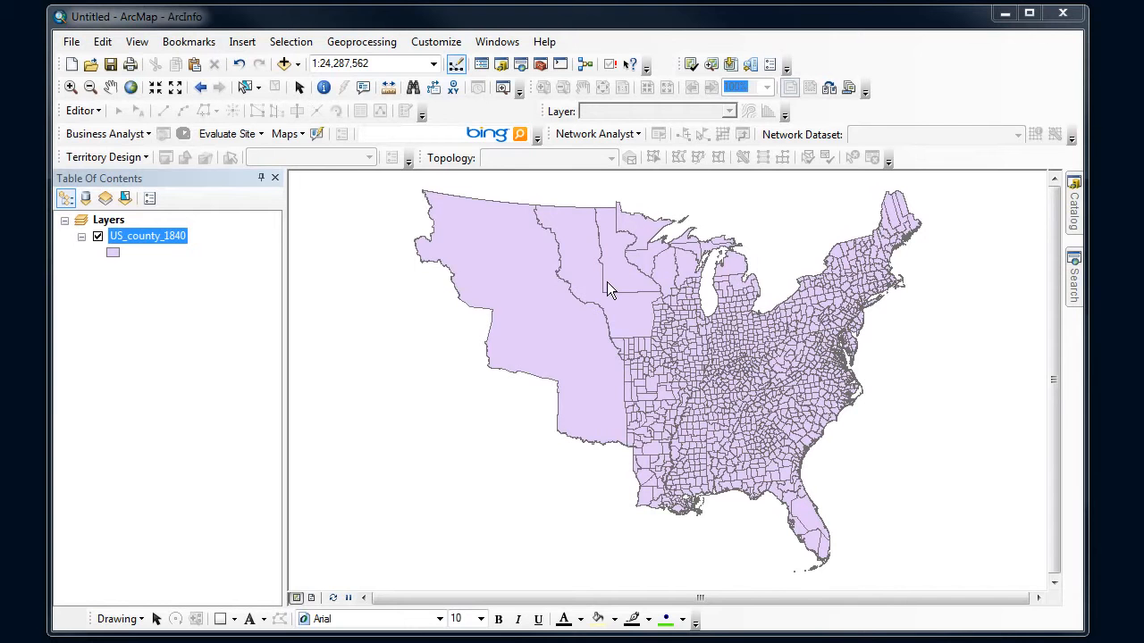
mouse_move(610, 325)
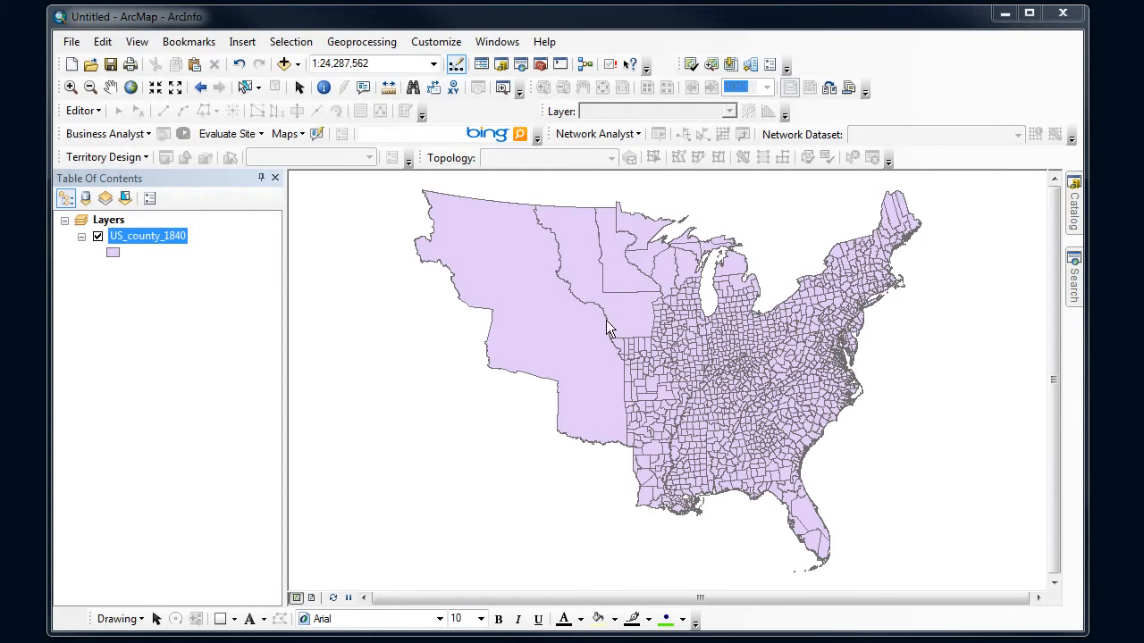
mouse_move(668, 290)
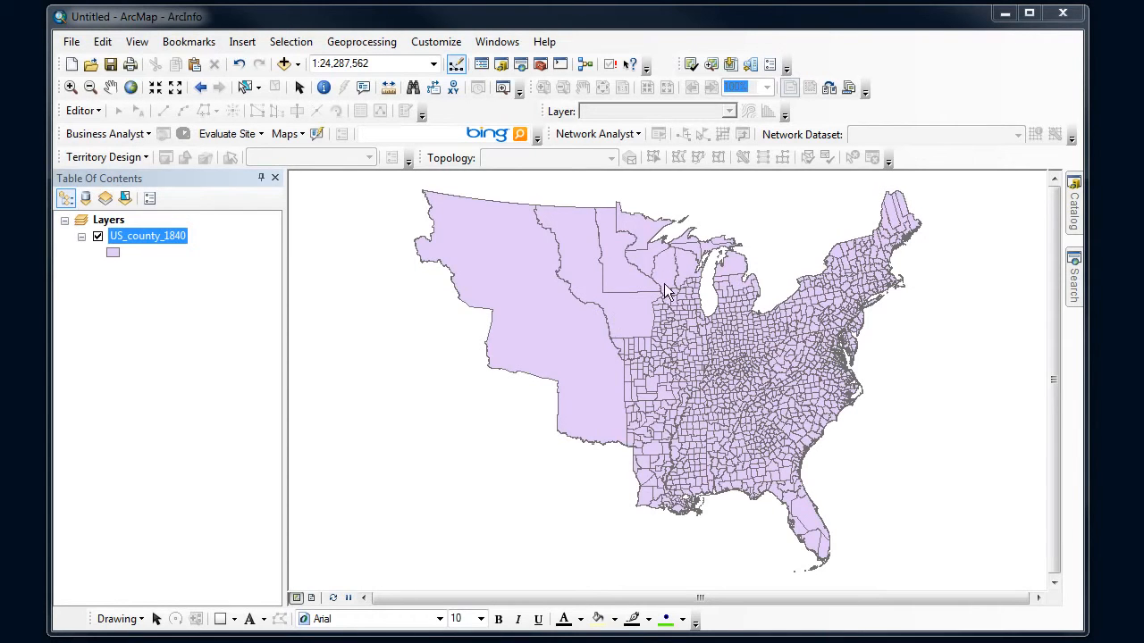
- Inspect the US_county_1840 attribute table sorted by STATENAM to find the state name values
right_click(146, 236)
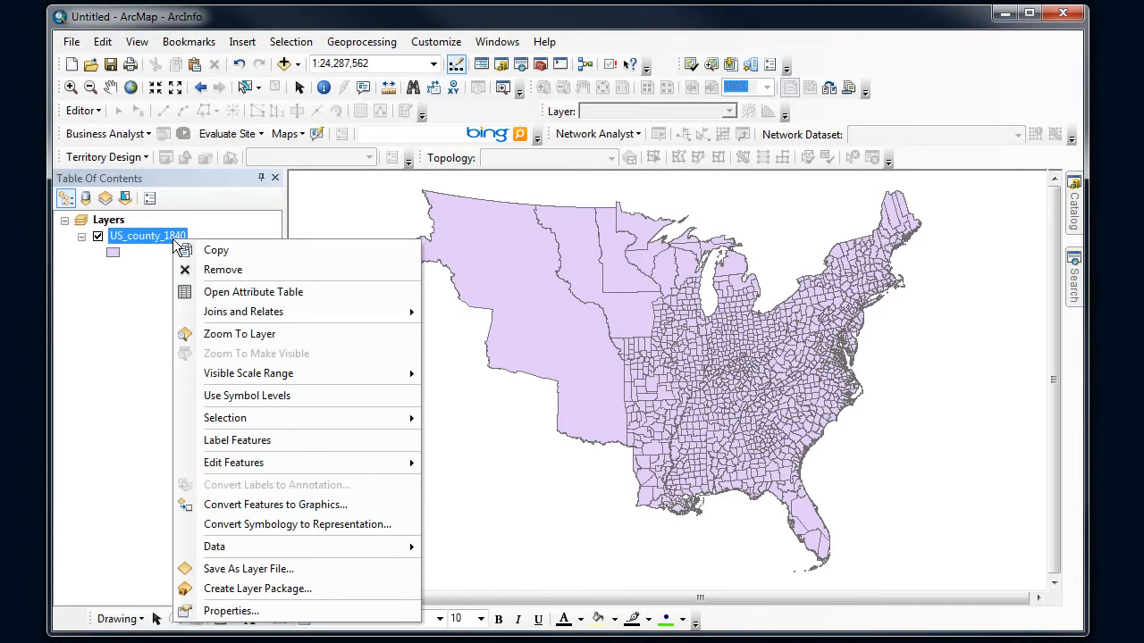
click(254, 291)
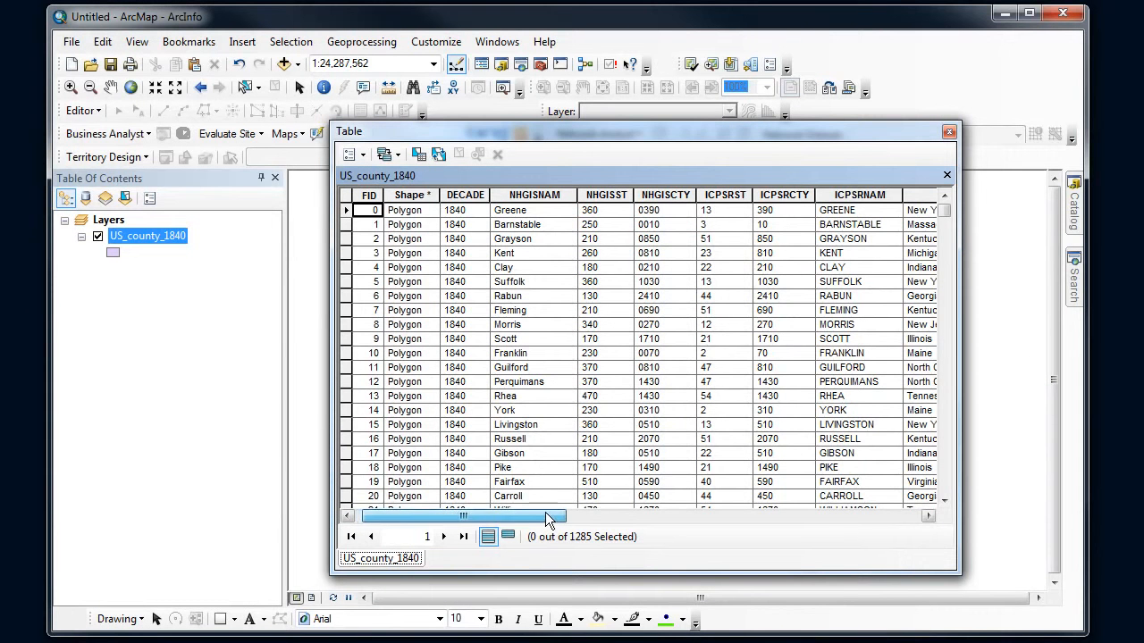
scroll(right, 3)
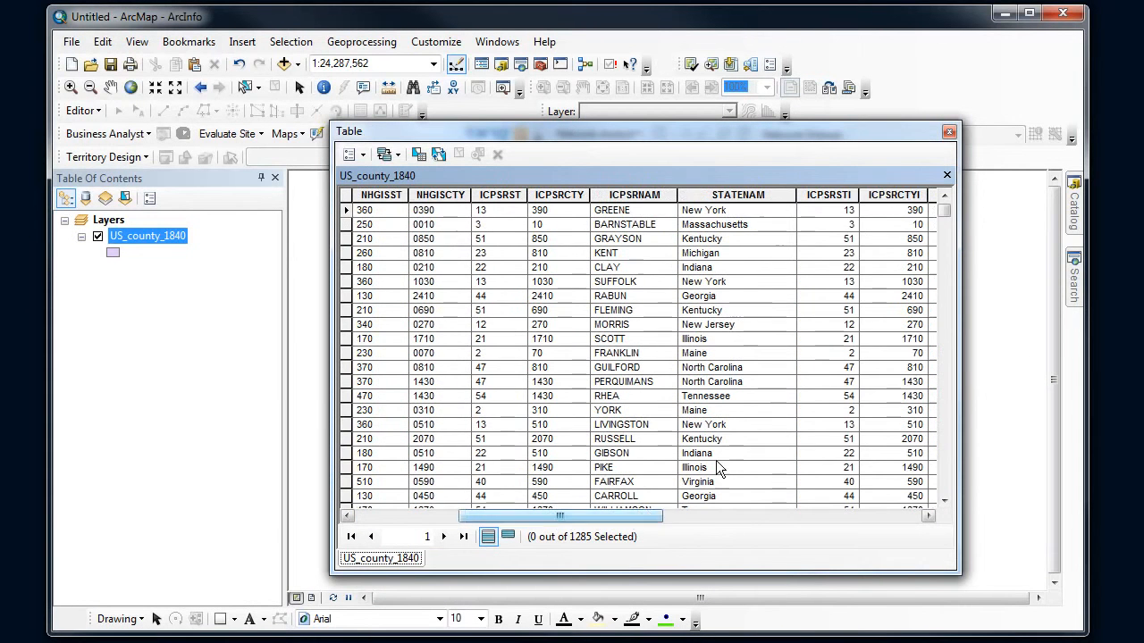
right_click(738, 195)
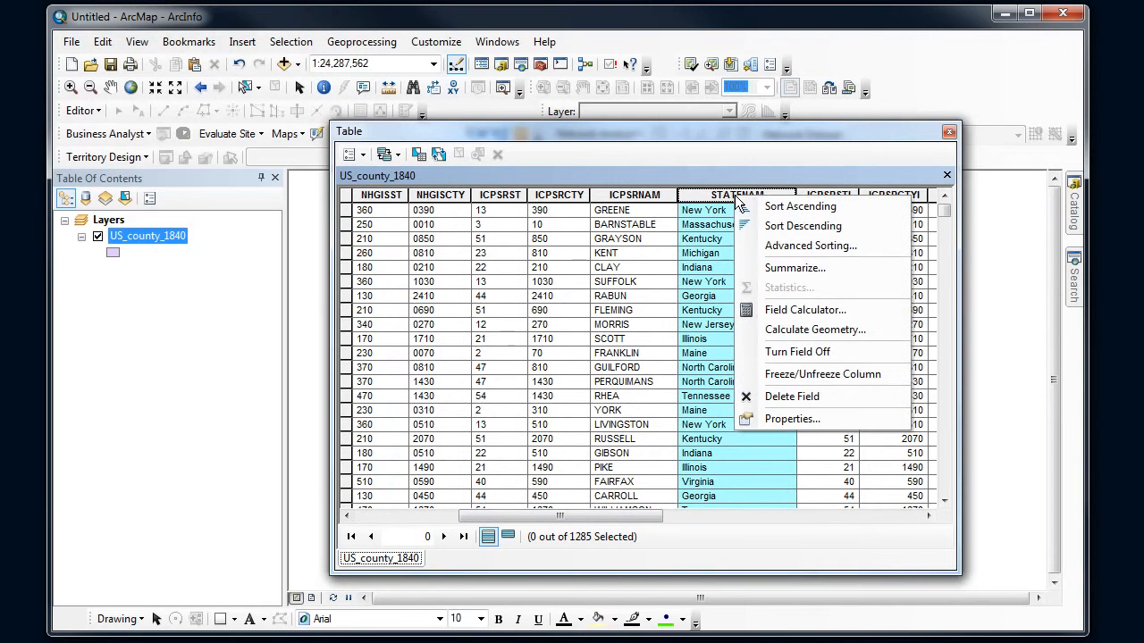
click(799, 208)
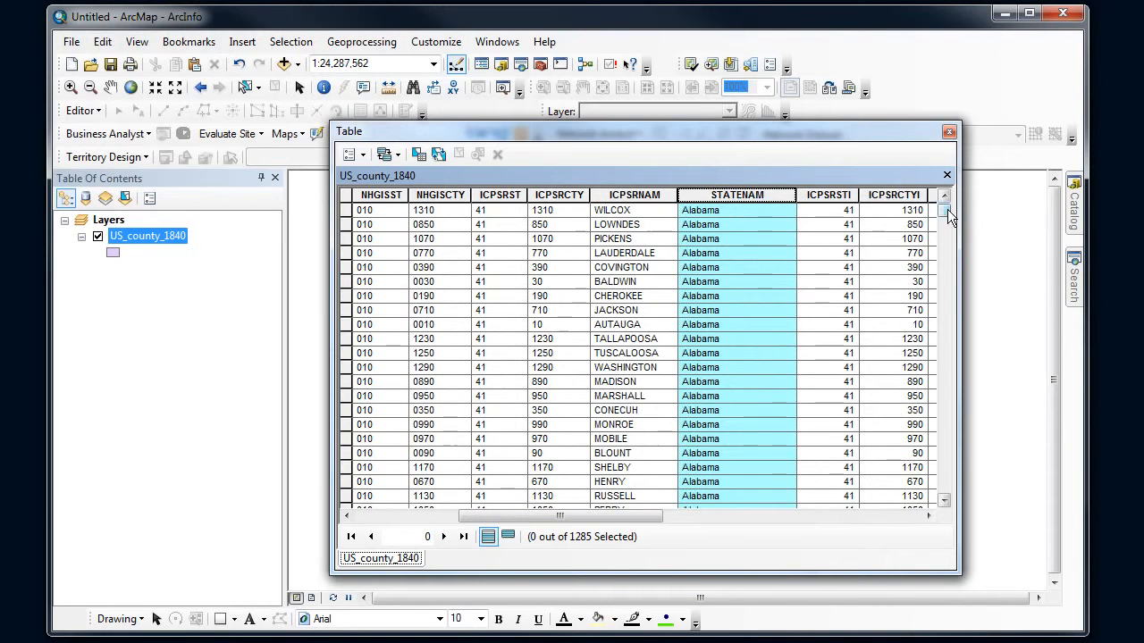
scroll(down, 3)
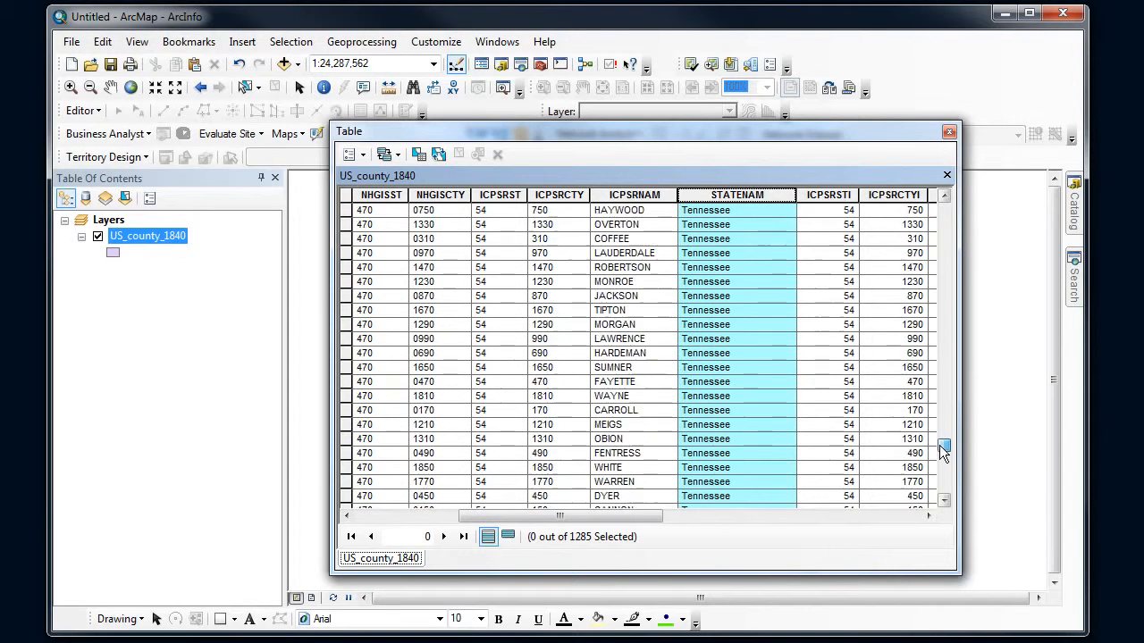
scroll(down, 3)
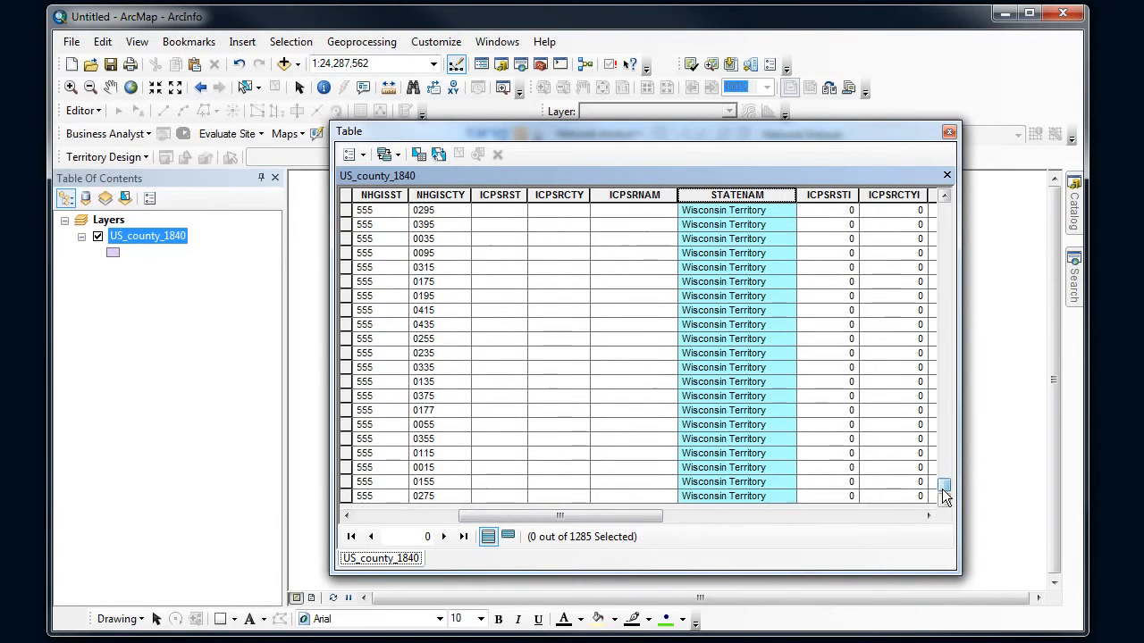
click(945, 133)
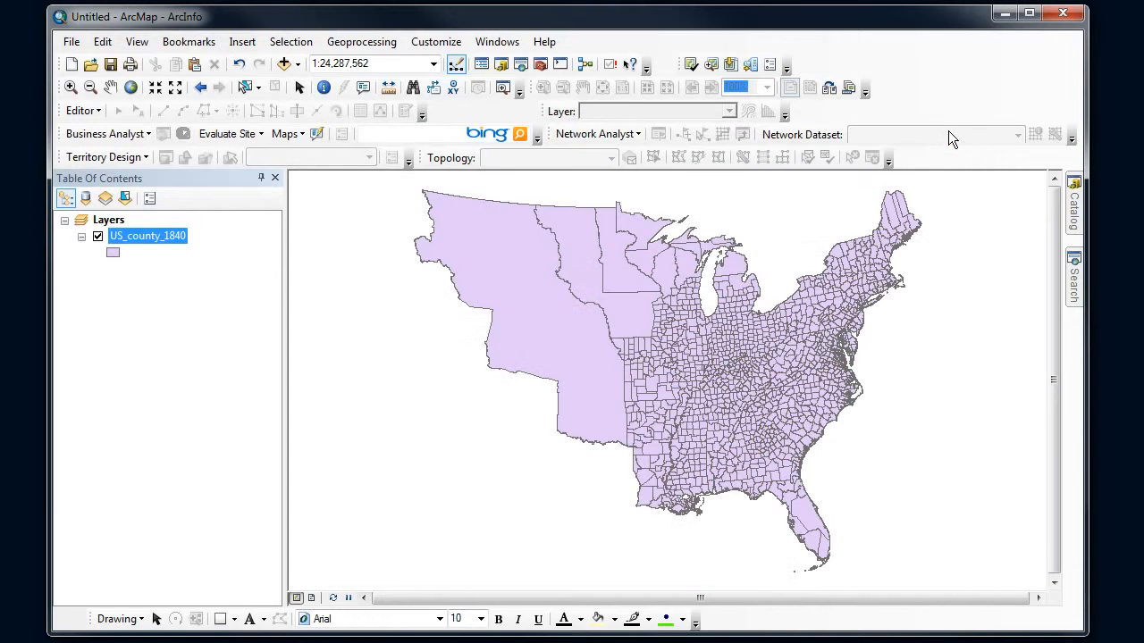
mouse_move(284, 261)
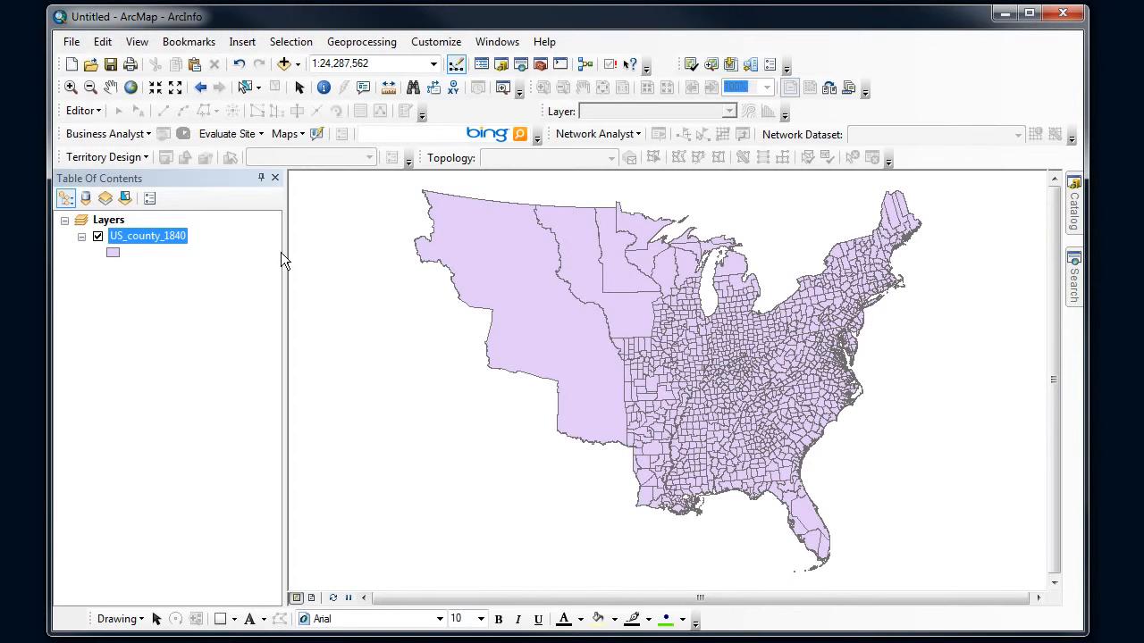
mouse_move(152, 243)
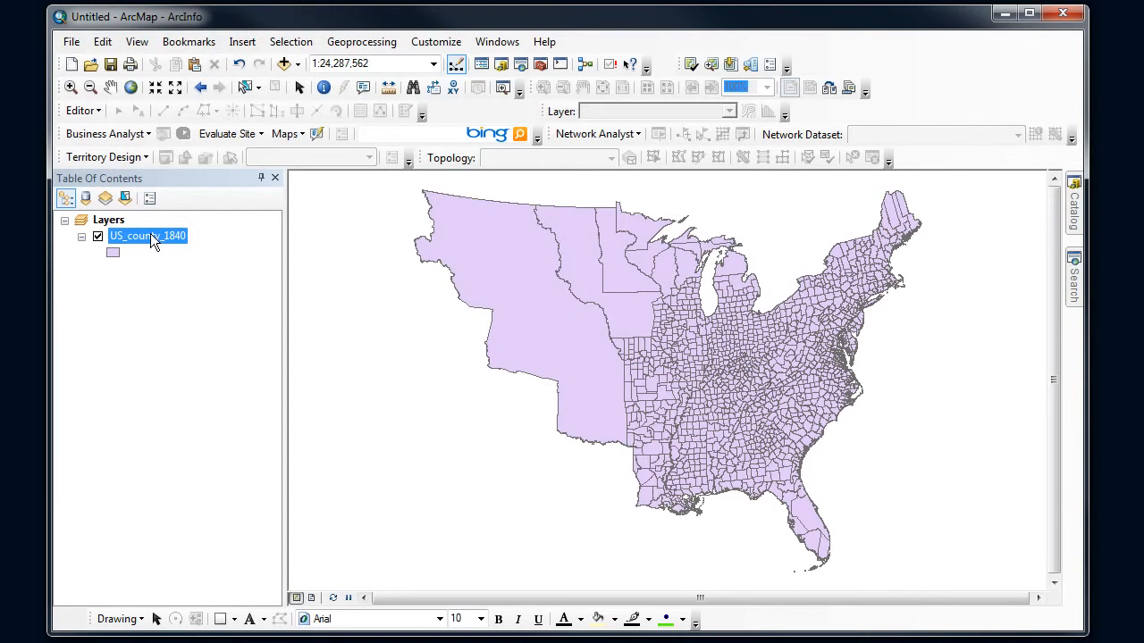
- Bring up the US_county_1840 layer properties at the Definition Query page
right_click(146, 236)
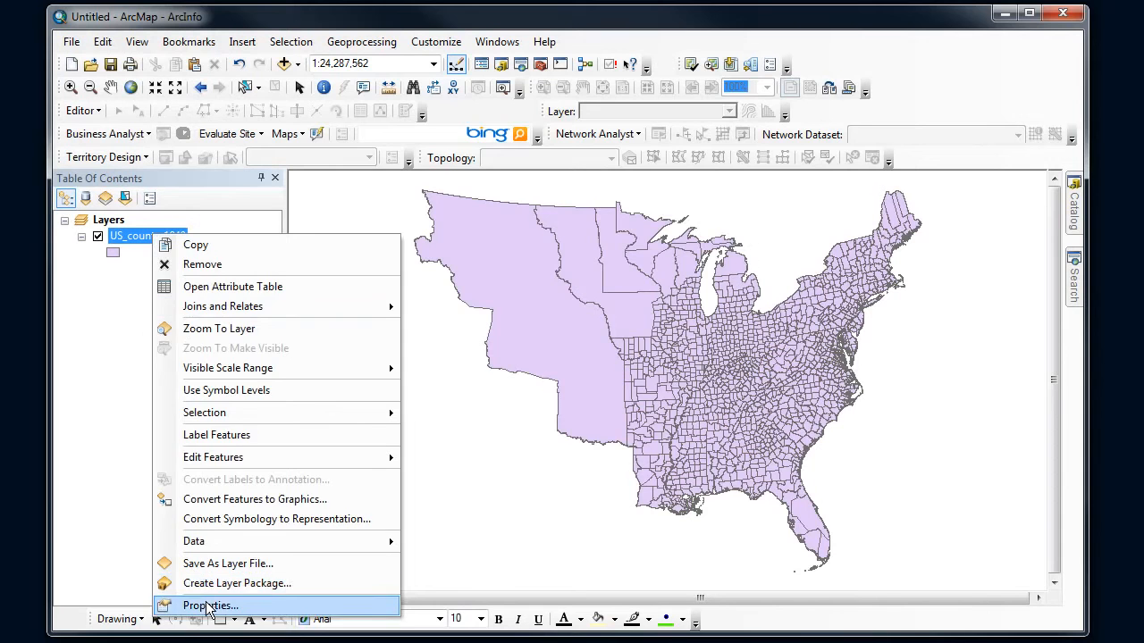
click(211, 606)
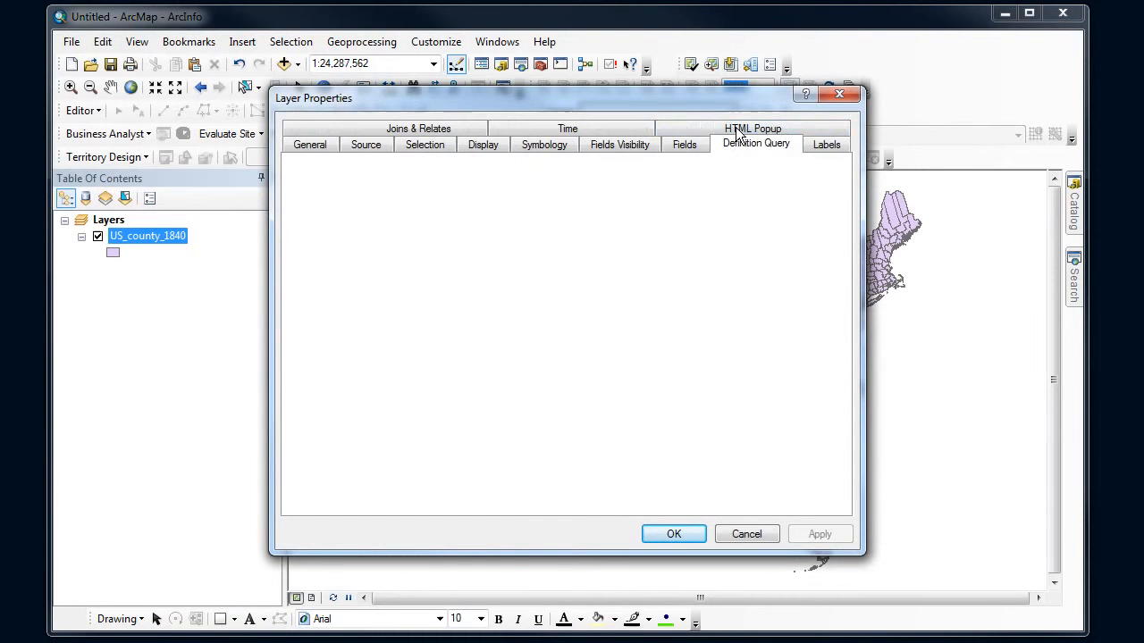
click(754, 143)
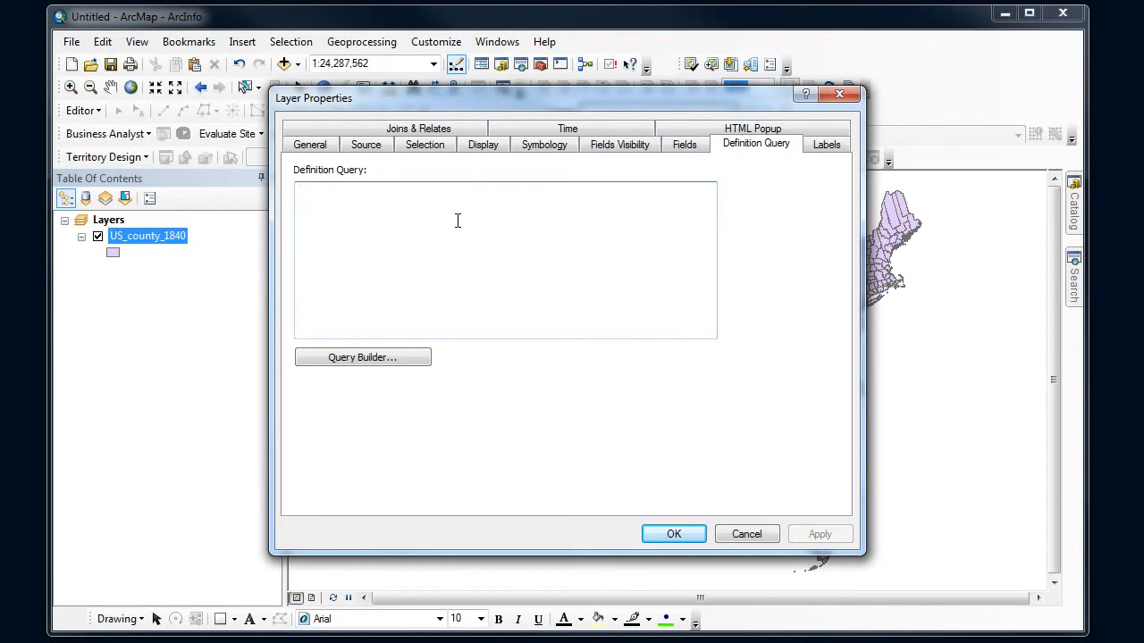
mouse_move(407, 281)
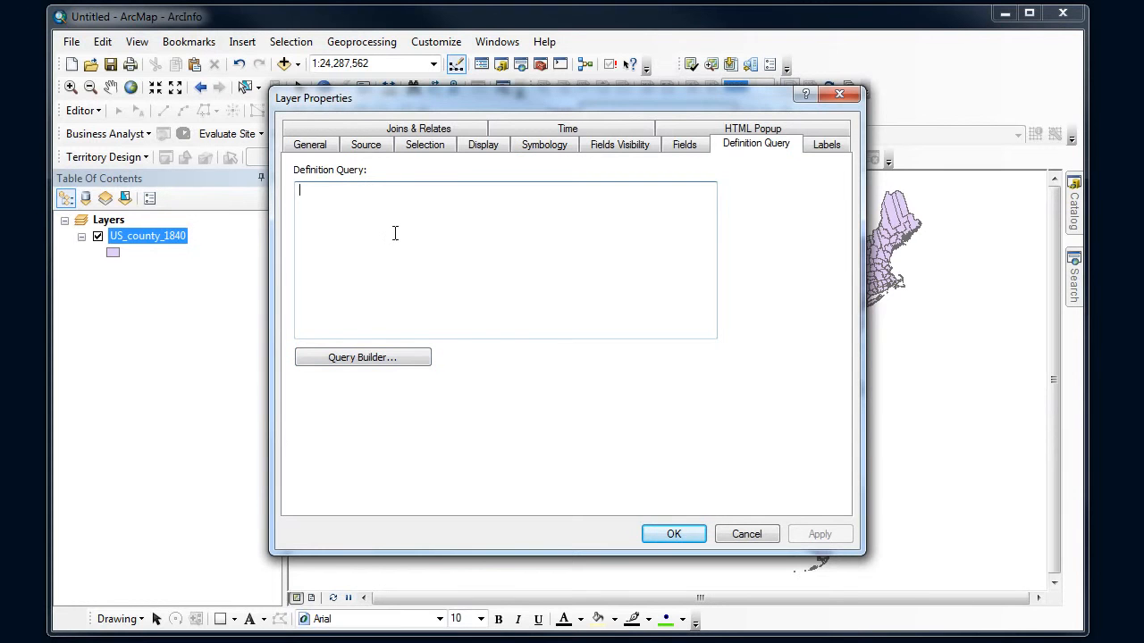
mouse_move(363, 358)
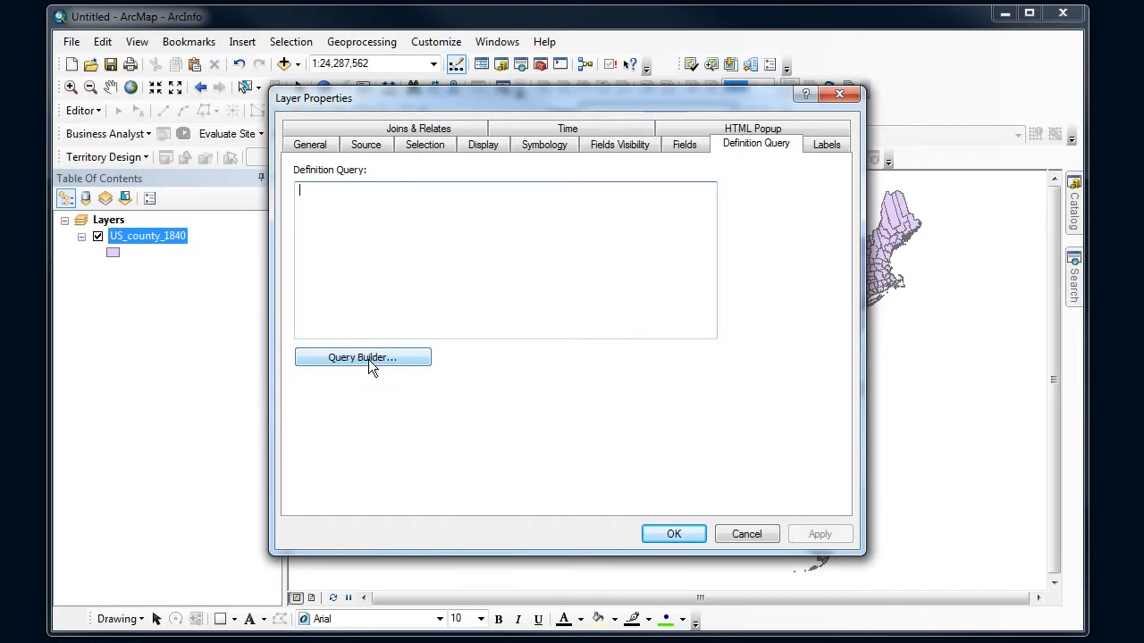
- Build the expression "STATENAM" = 'Wisconsin Territory' in the Query Builder
click(363, 357)
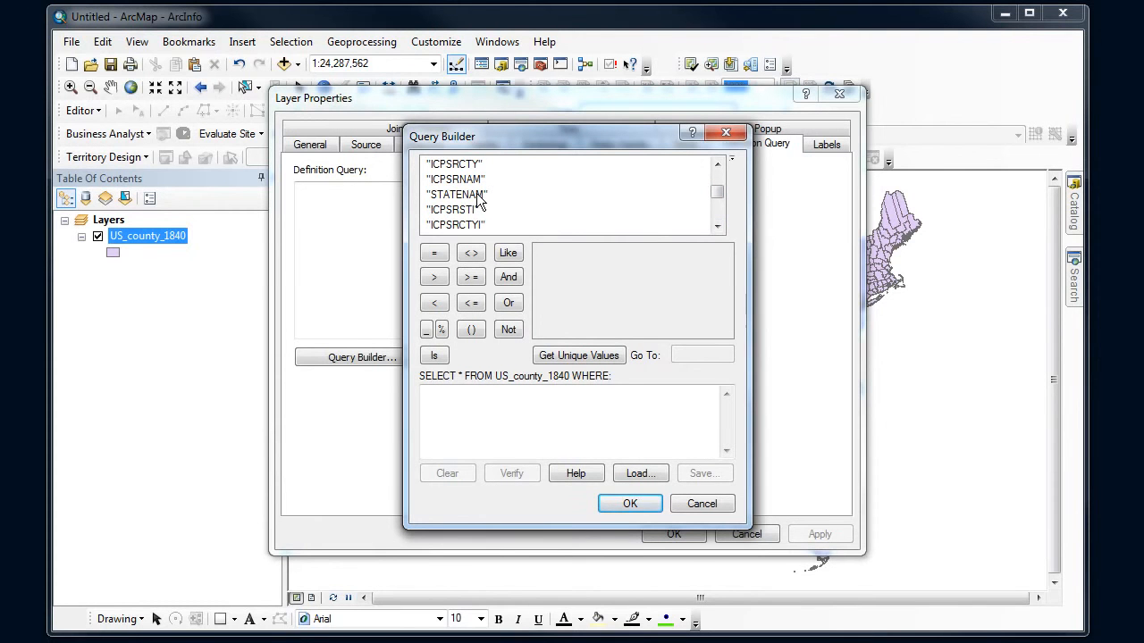
double_click(457, 193)
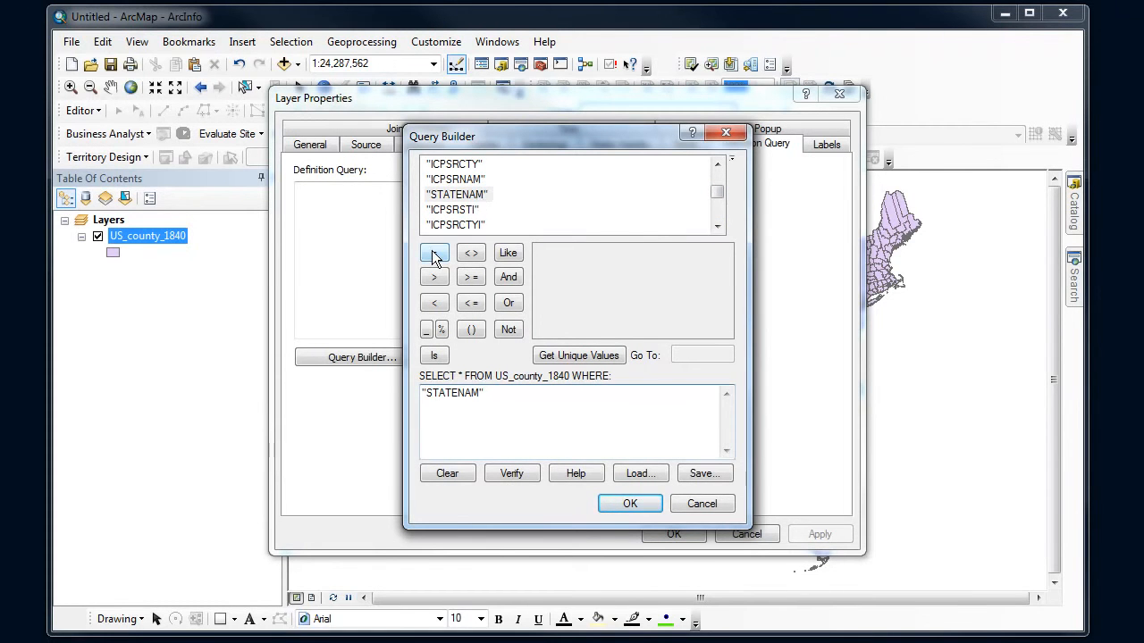
click(435, 253)
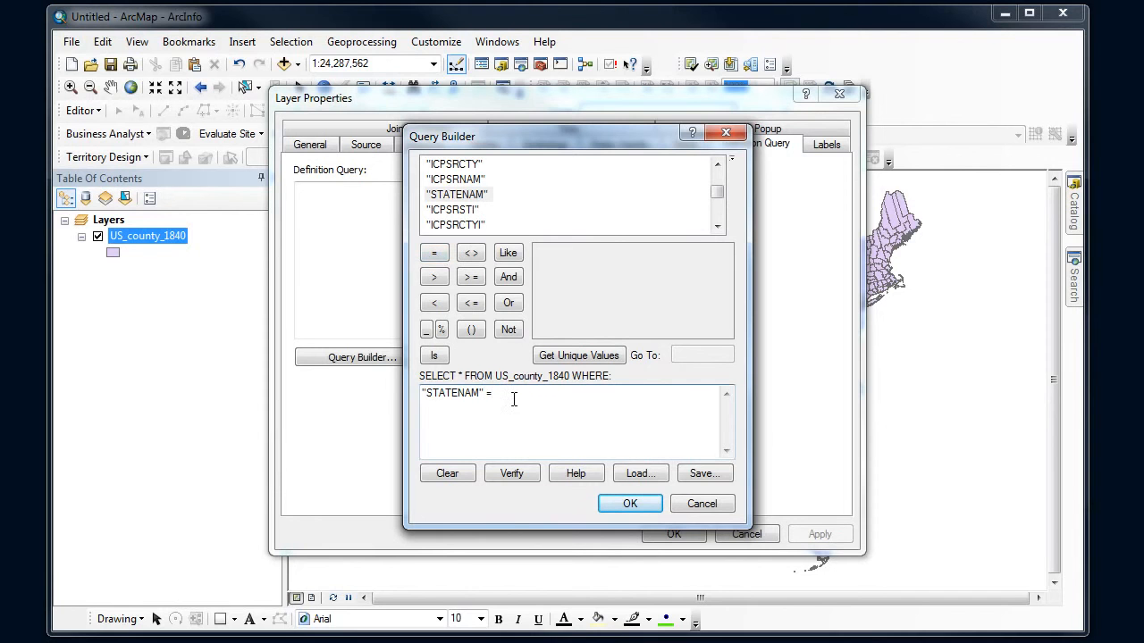
mouse_move(632, 404)
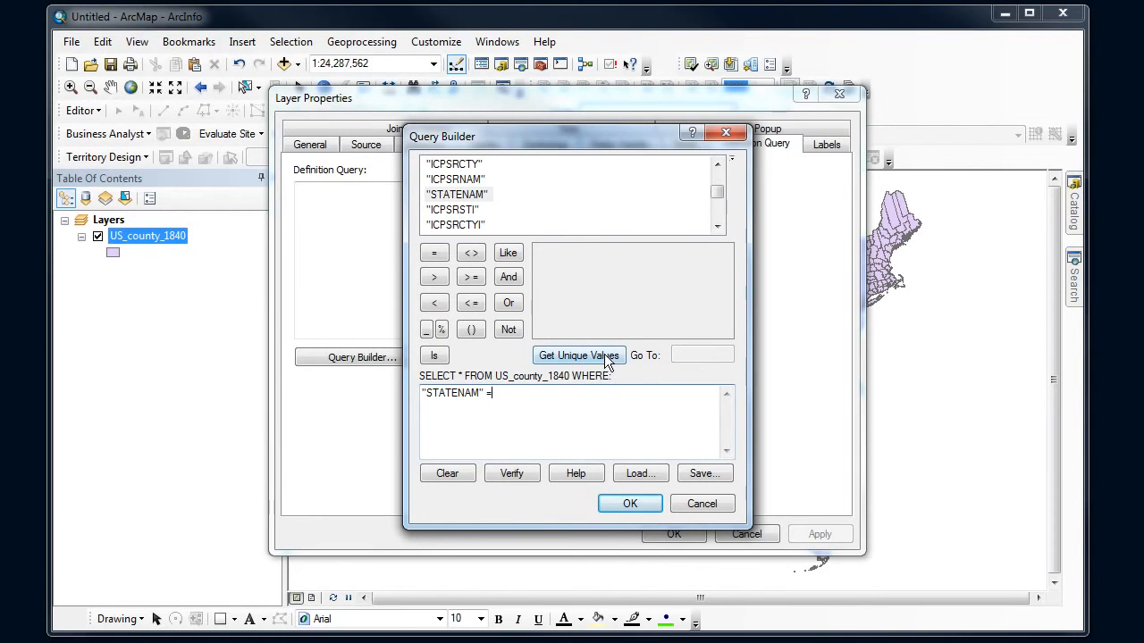
click(579, 356)
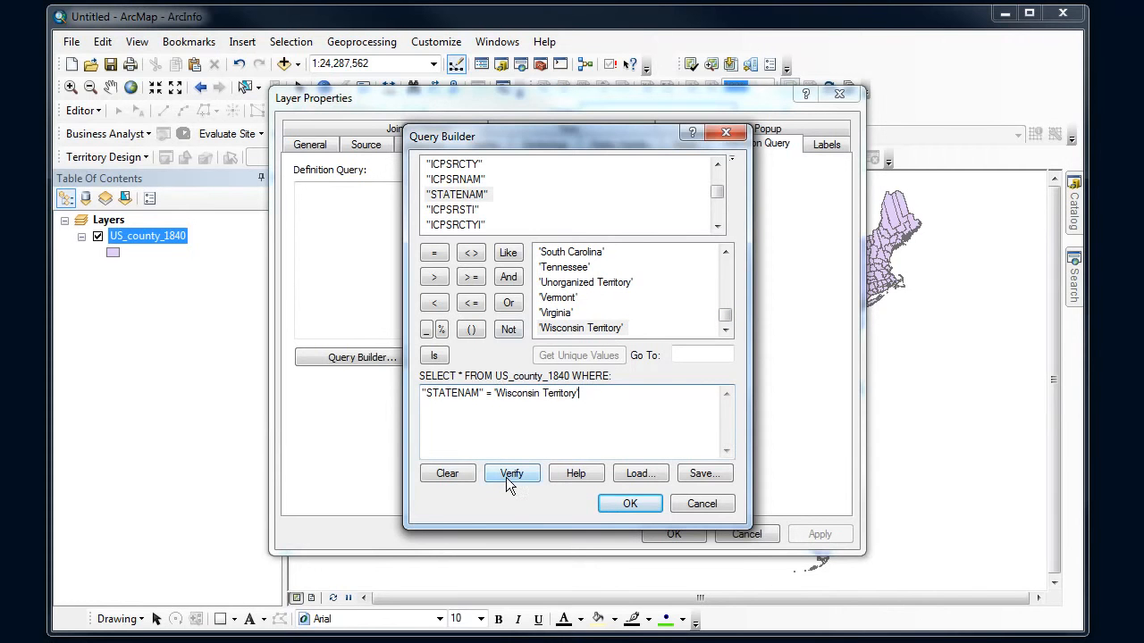
- Verify the expression and apply it as the layer's definition query
click(511, 472)
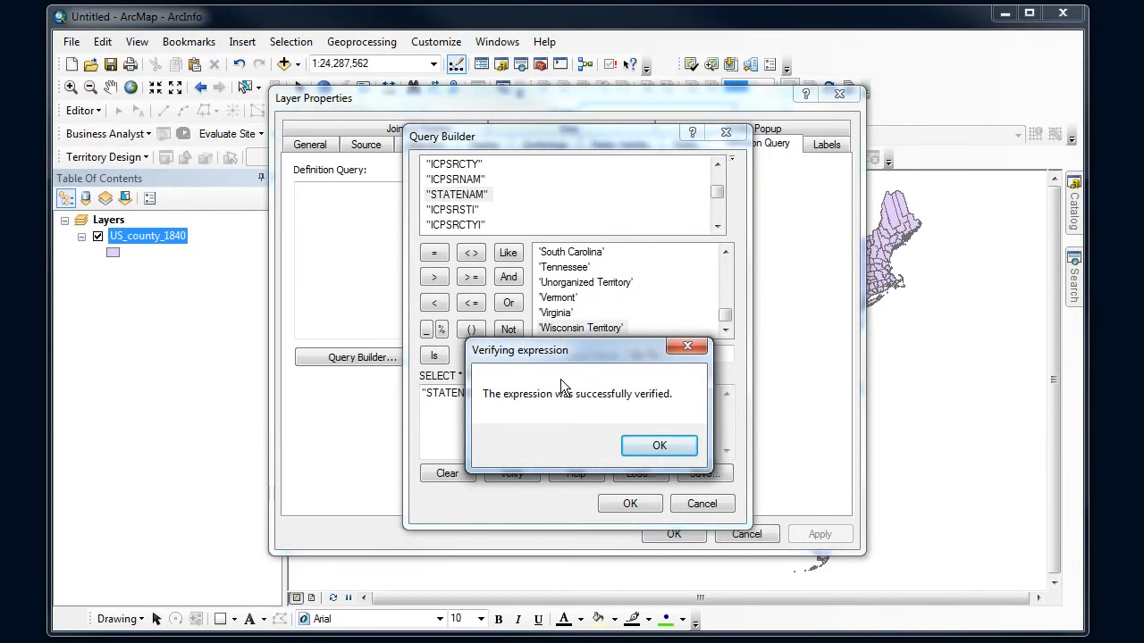
mouse_move(540, 404)
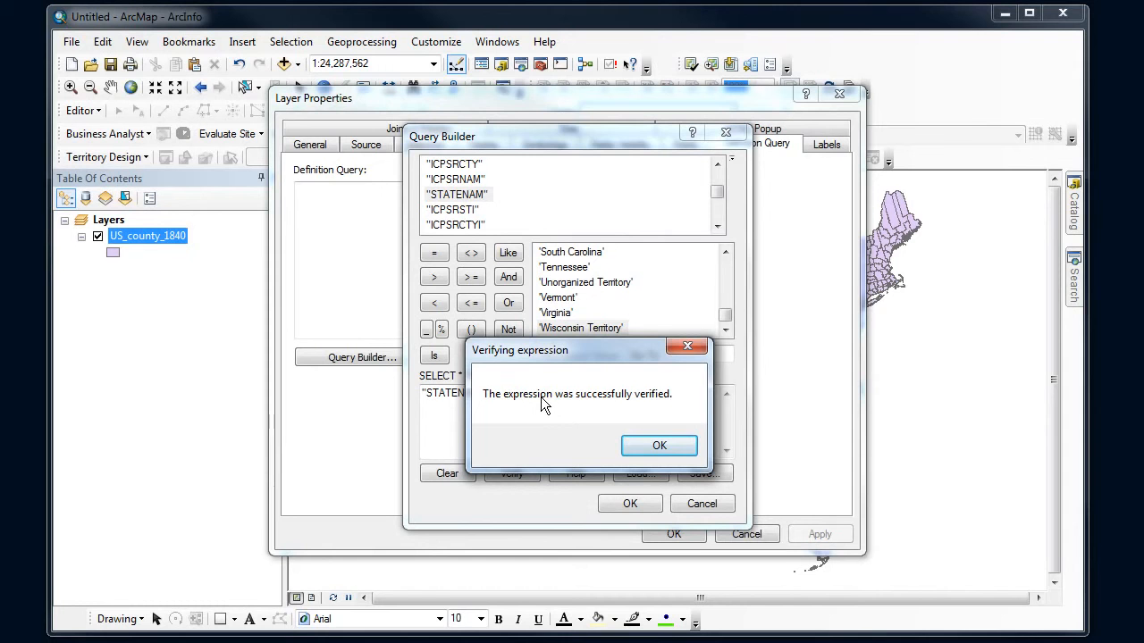
click(659, 445)
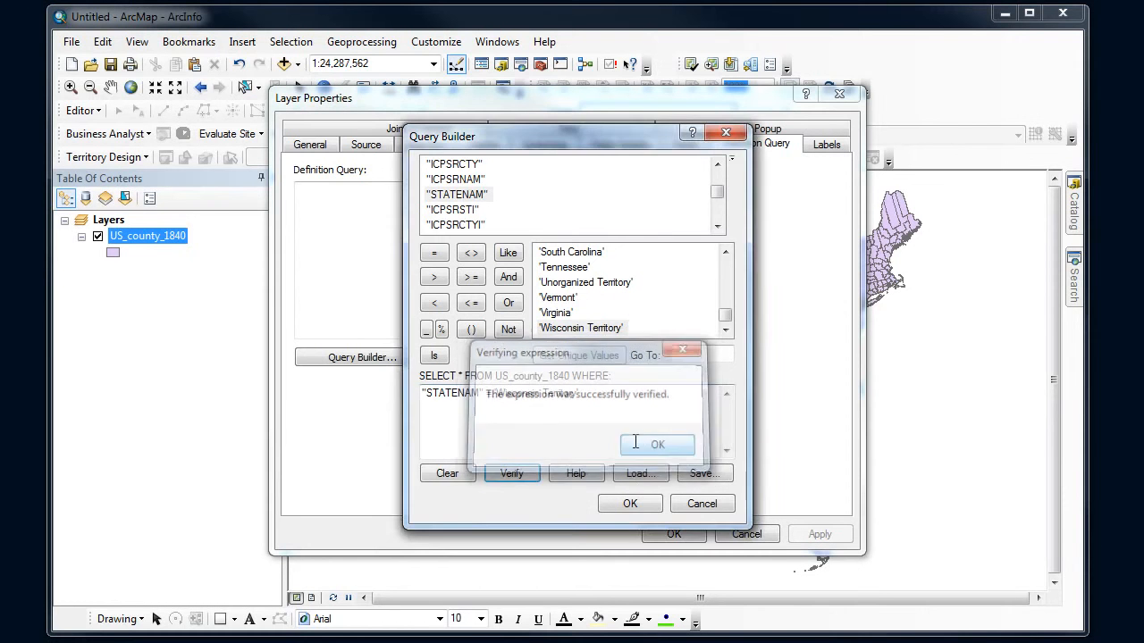
click(657, 445)
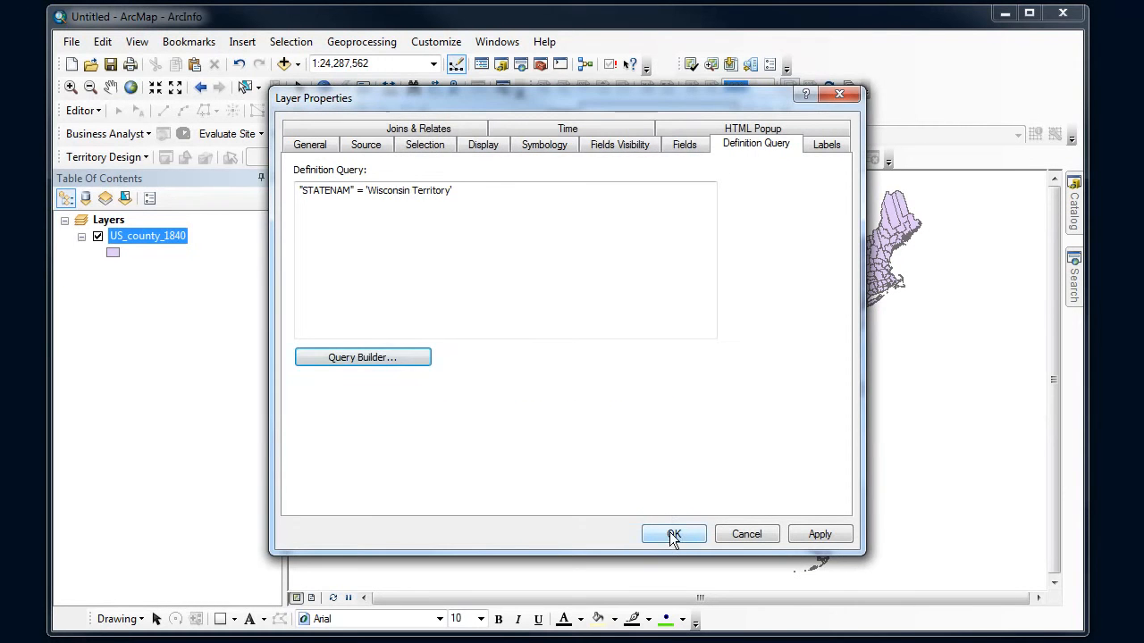
click(672, 533)
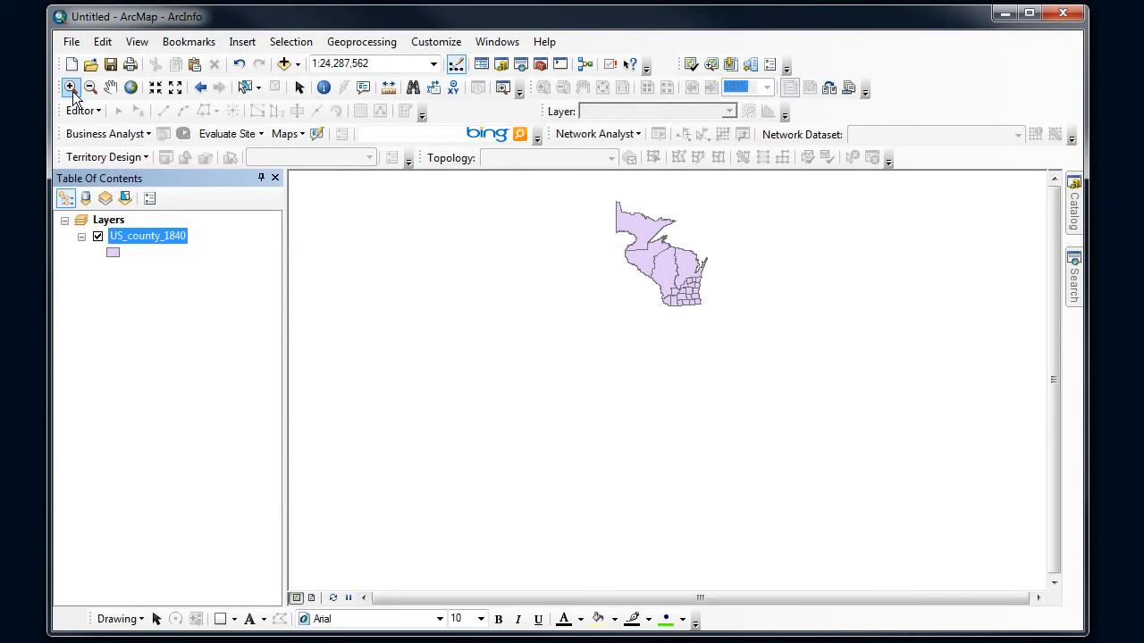
- Zoom in so the Wisconsin Territory counties fill the map view
drag(608, 193, 729, 320)
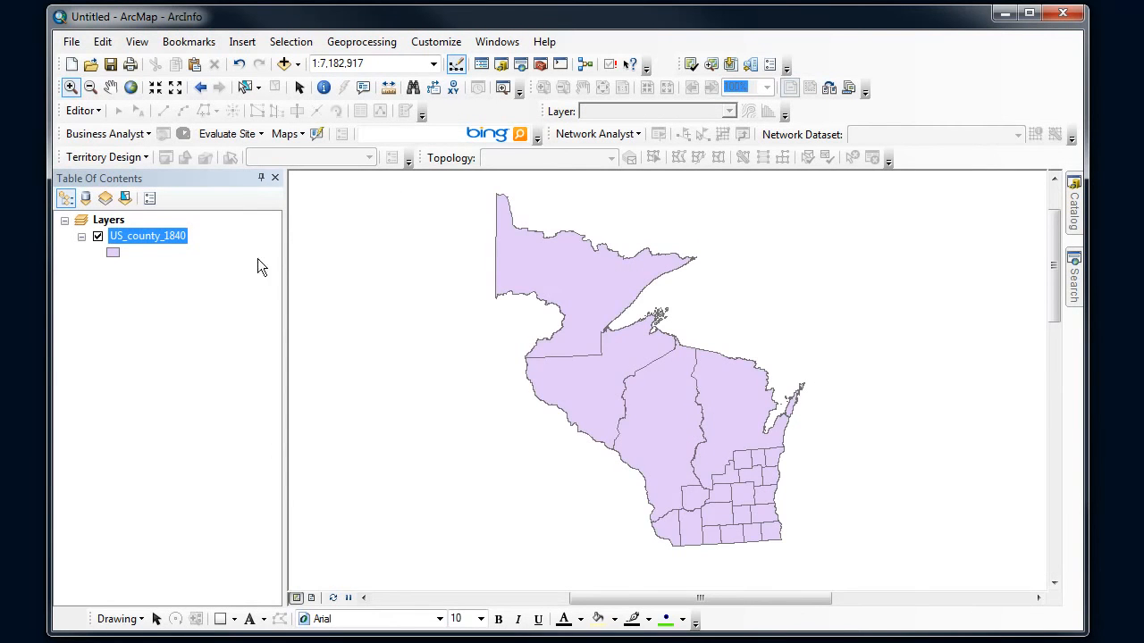
mouse_move(145, 250)
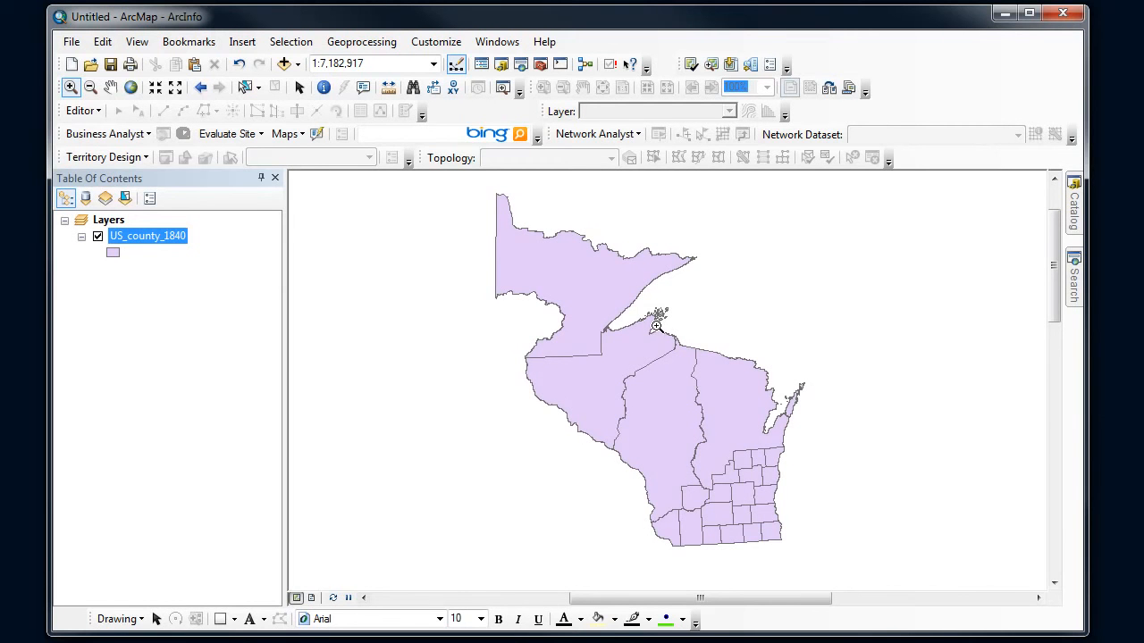
mouse_move(675, 390)
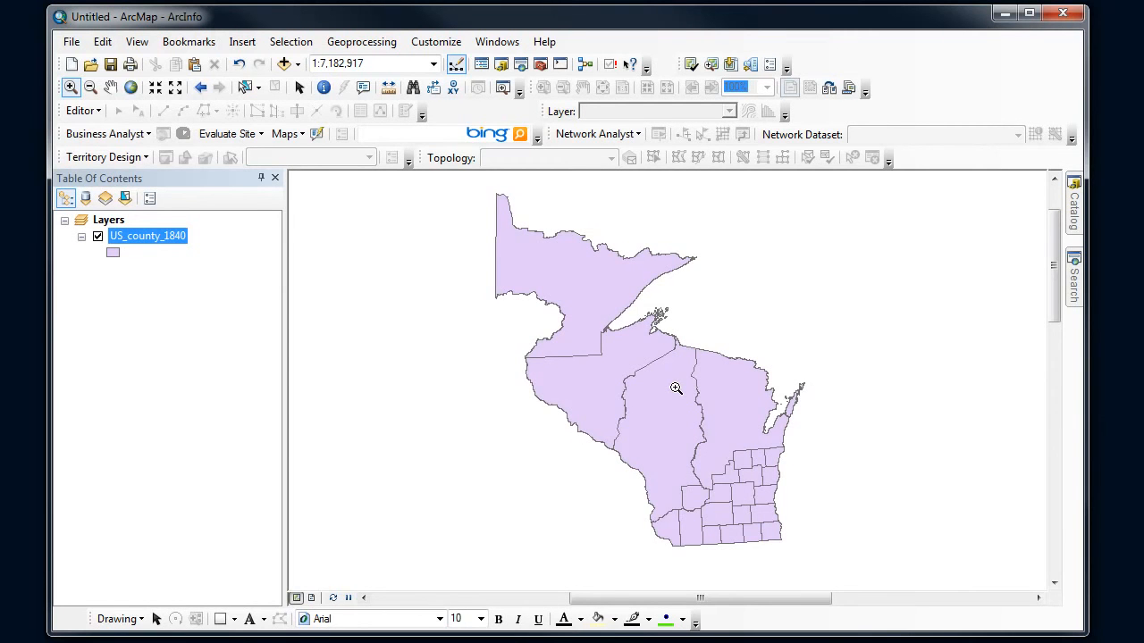